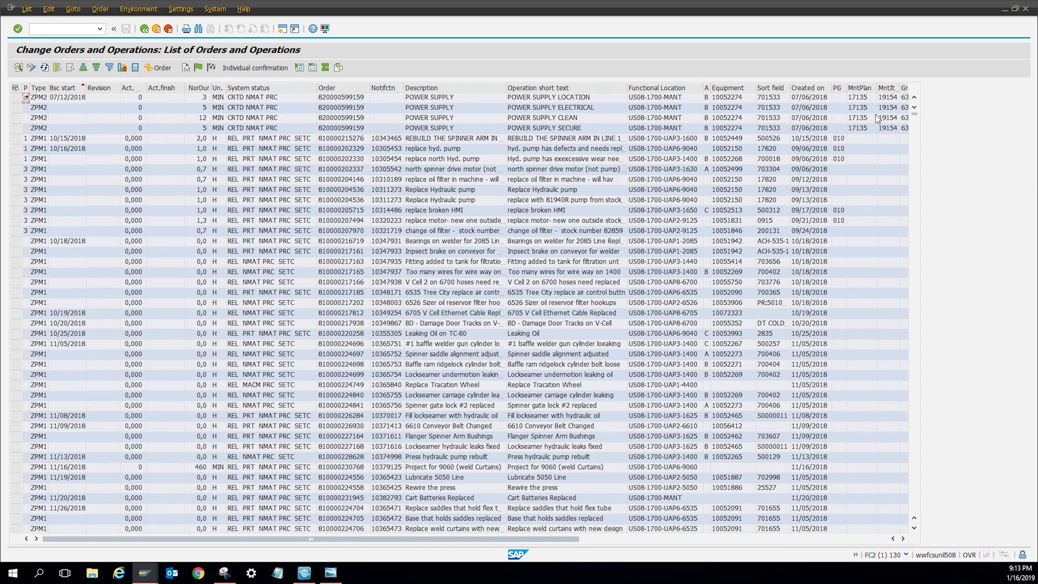
mouse_move(164, 171)
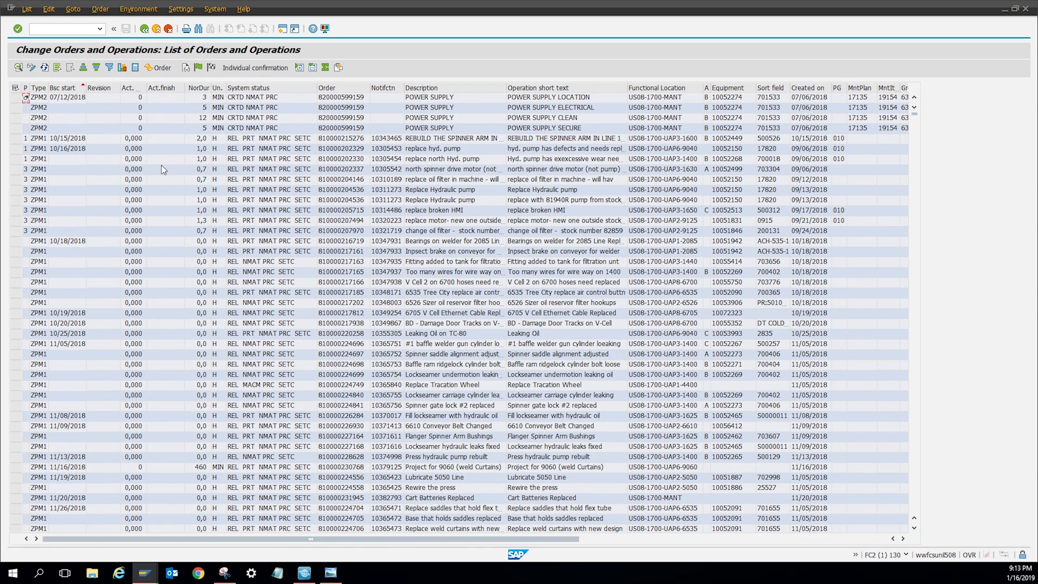
mouse_move(558, 176)
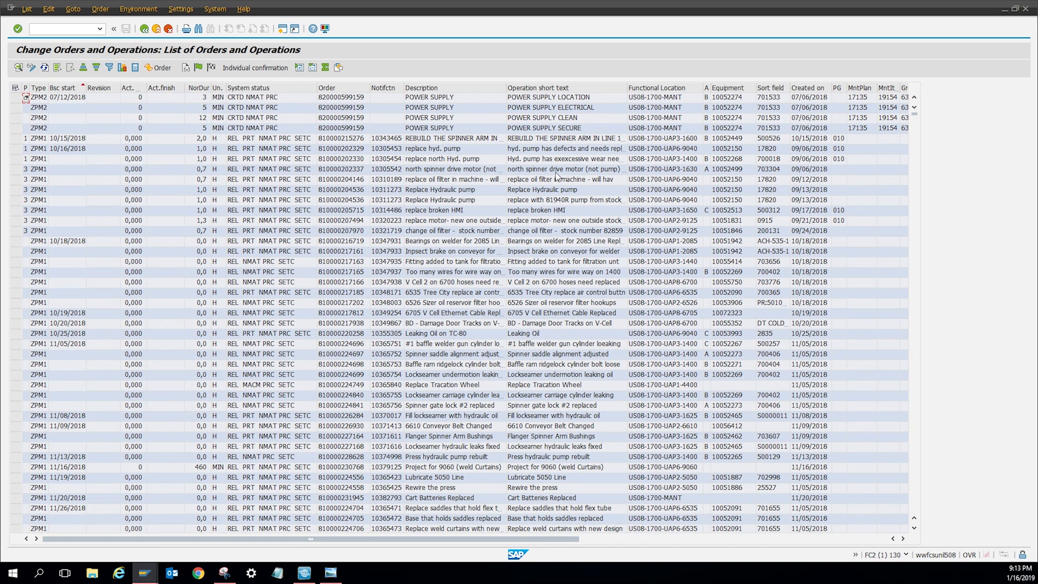
mouse_move(457, 112)
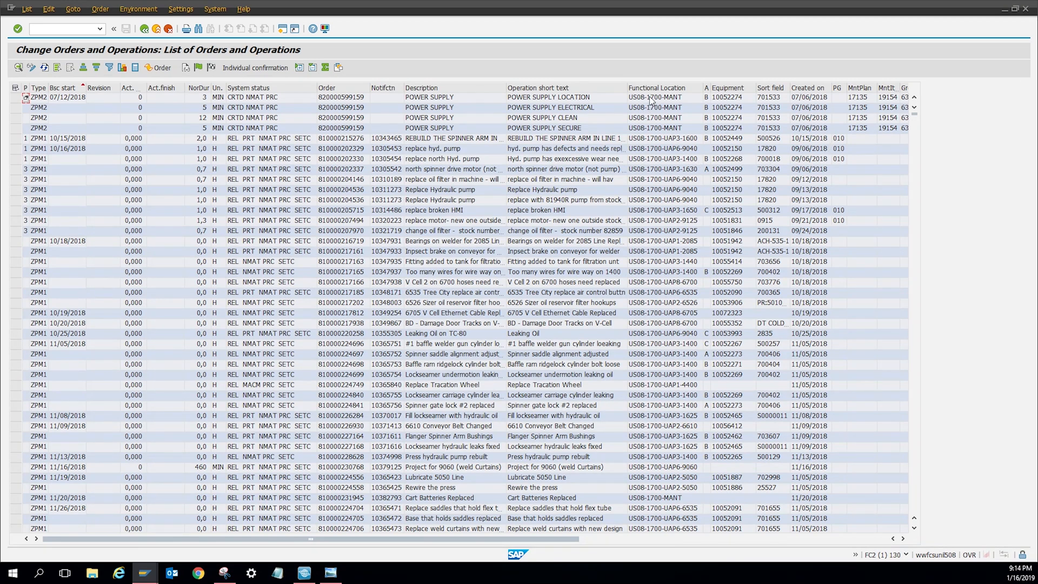
- Chart the IW37 order counts by the Functional Location column in SAP Business Graphics
left_click(657, 88)
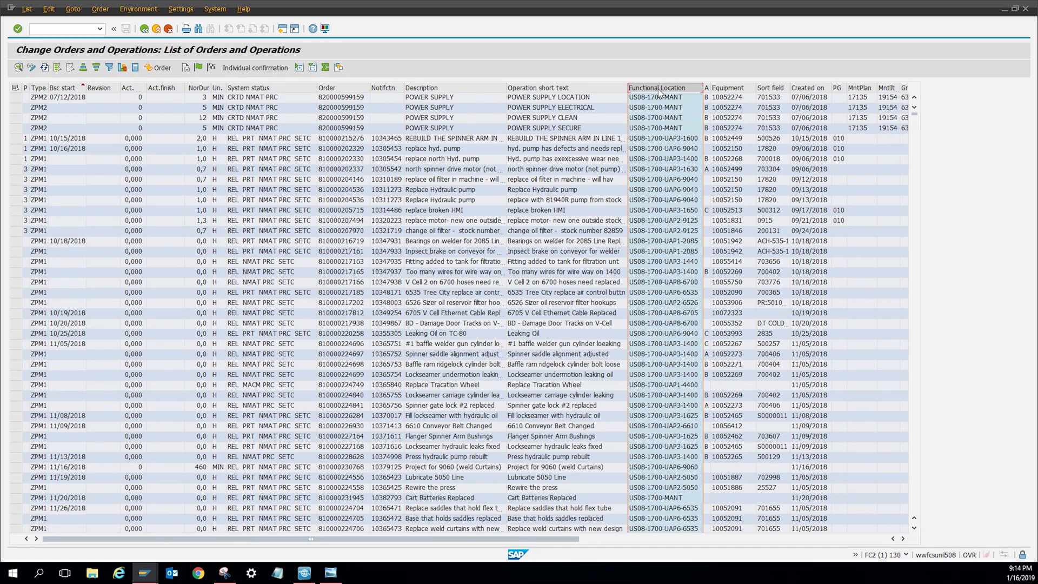
mouse_move(660, 91)
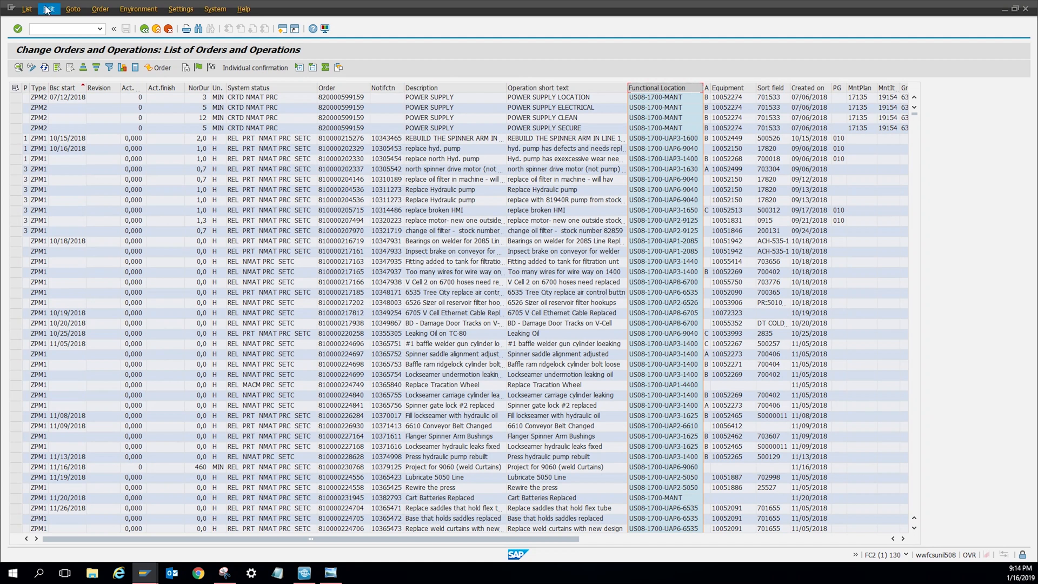
left_click(29, 9)
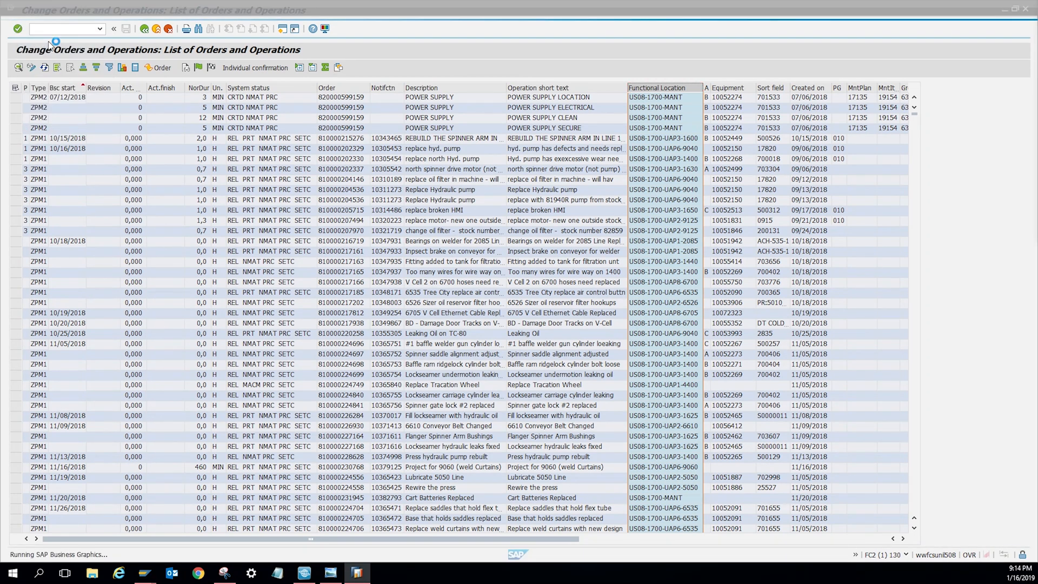
mouse_move(884, 93)
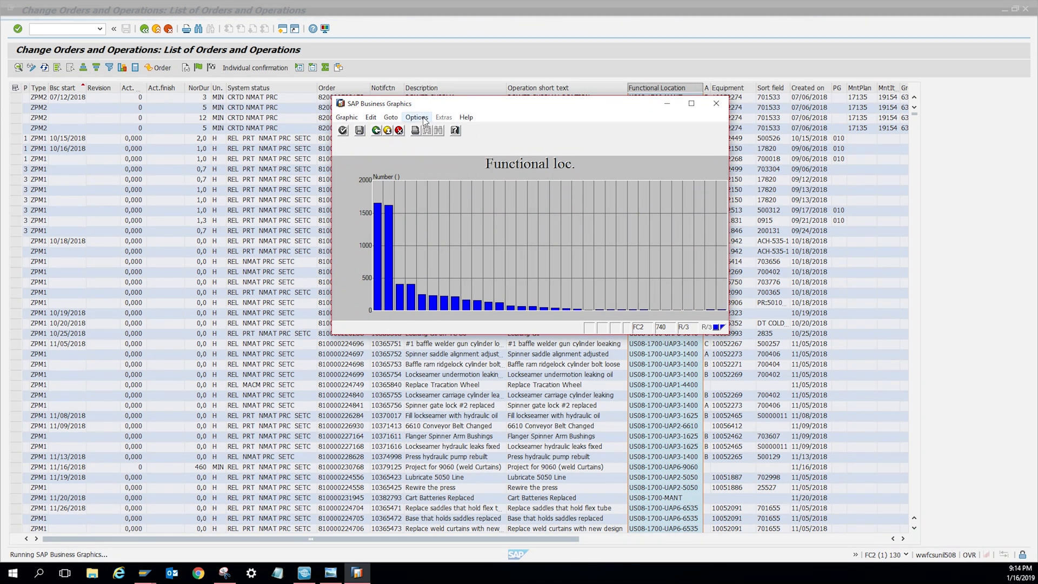
- In 2D Options choose Pie Chart with Percentages on, Background Grid and Background Color off
left_click(417, 117)
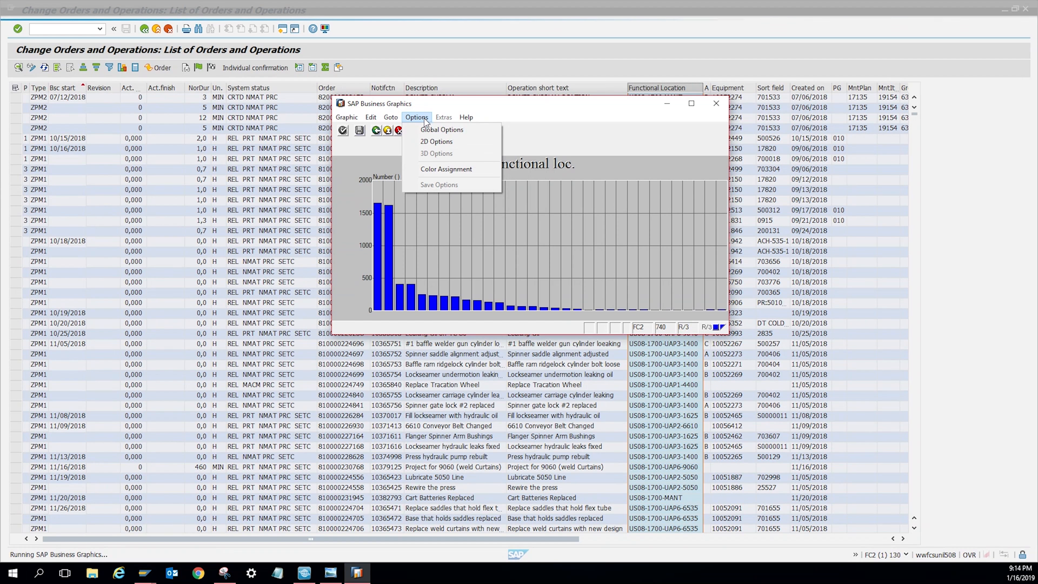
mouse_move(439, 141)
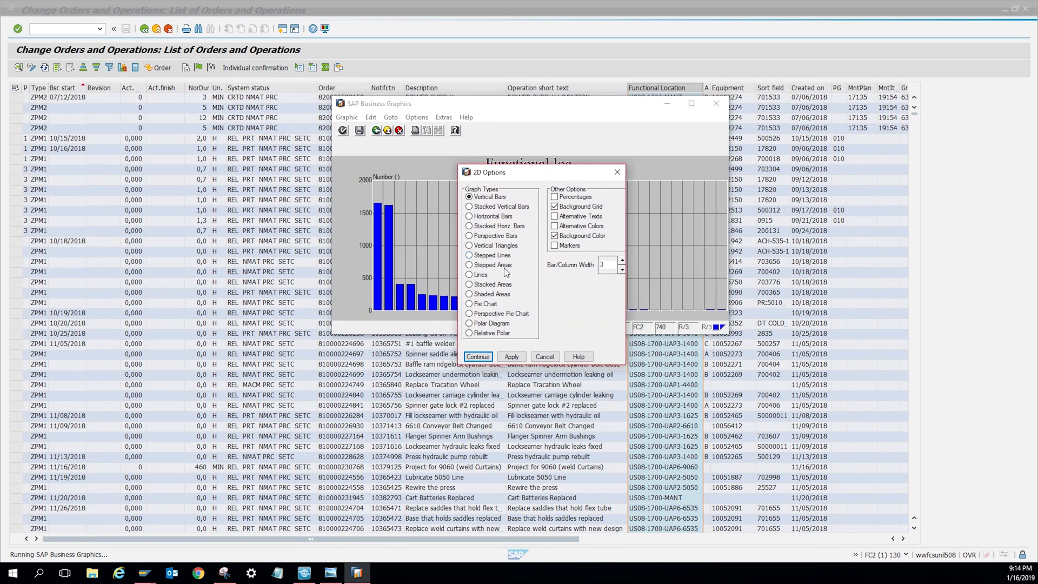
left_click(468, 303)
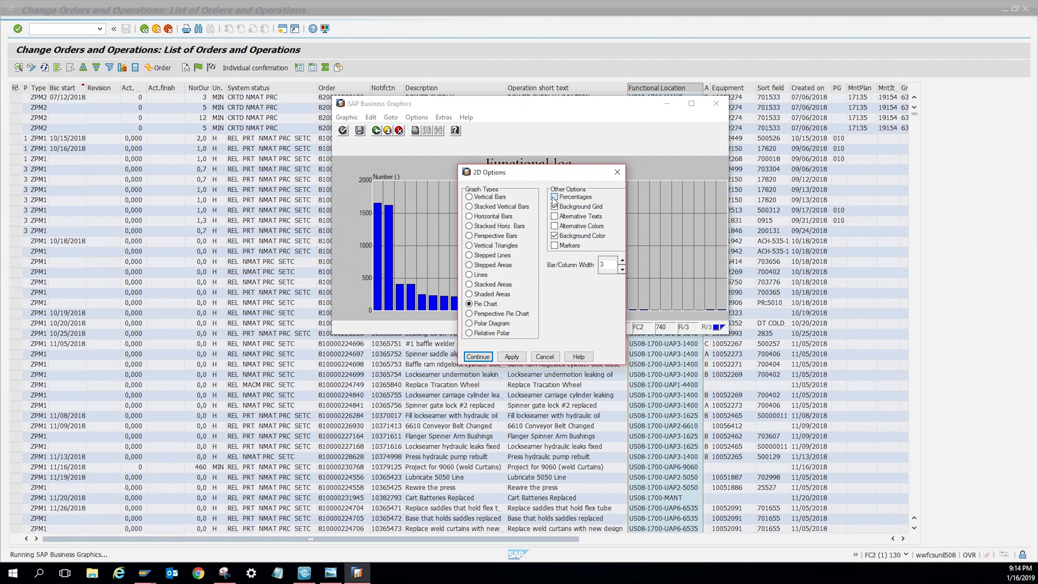
left_click(555, 197)
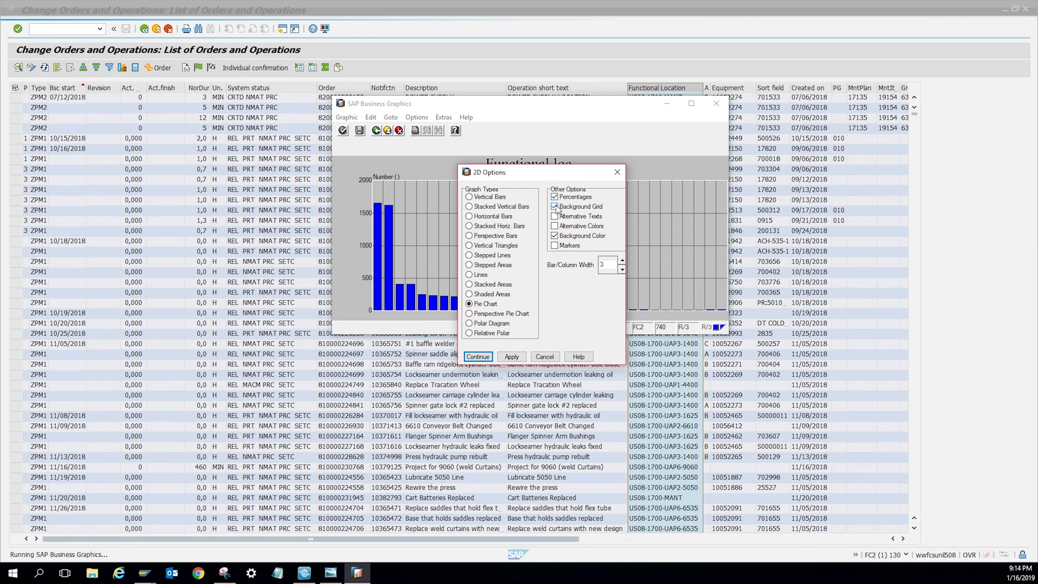
left_click(555, 205)
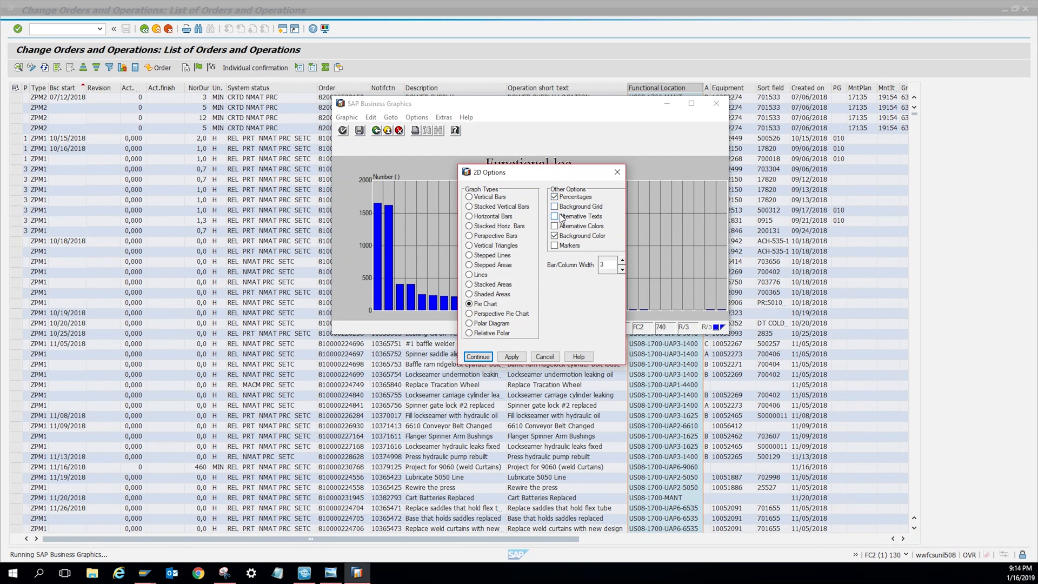
left_click(555, 236)
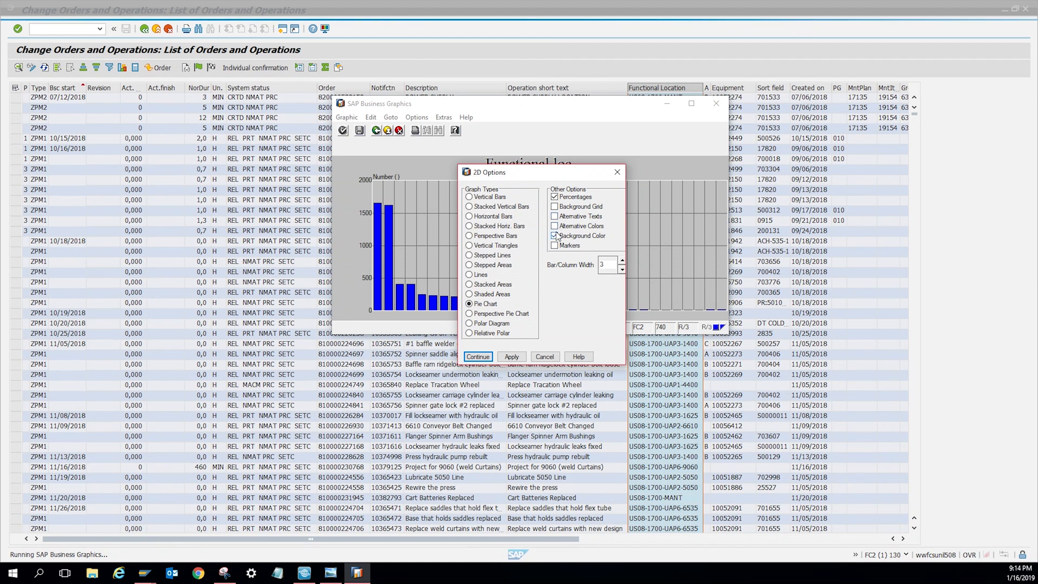
left_click(555, 236)
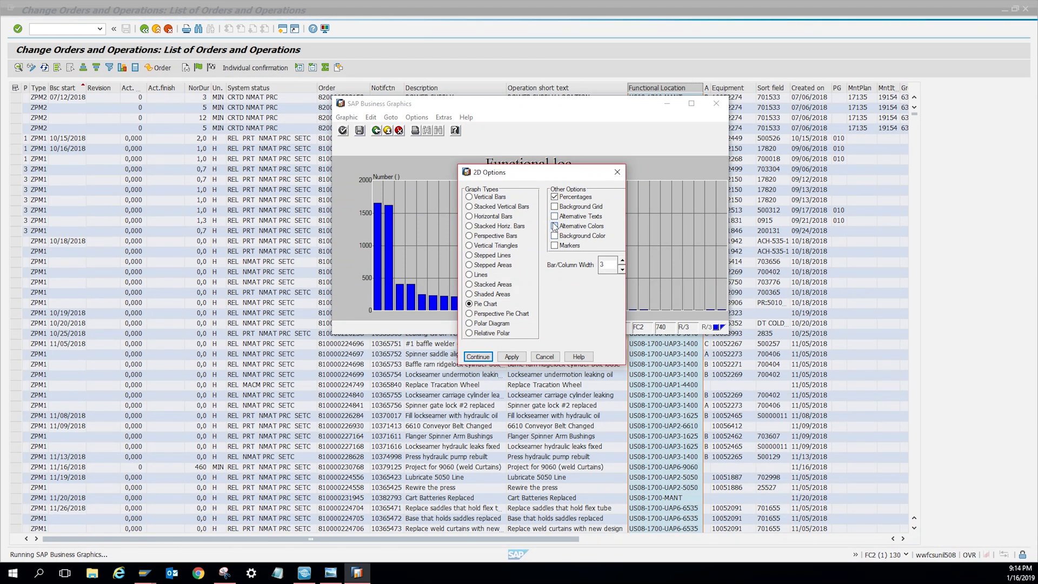
- Enable Alternative Colors so the pie slices get distinct colours with percentage labels
left_click(554, 225)
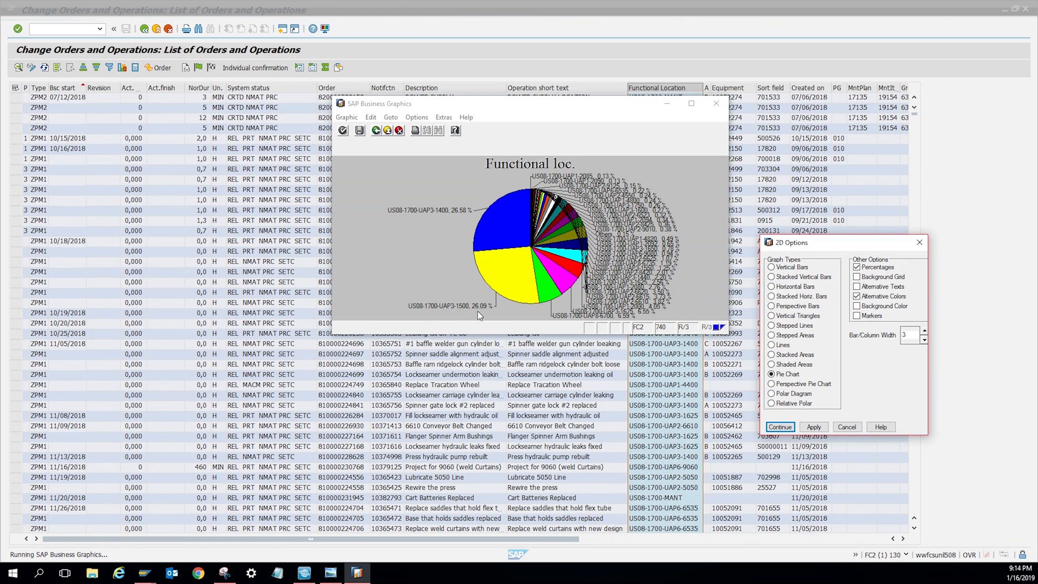
mouse_move(490, 272)
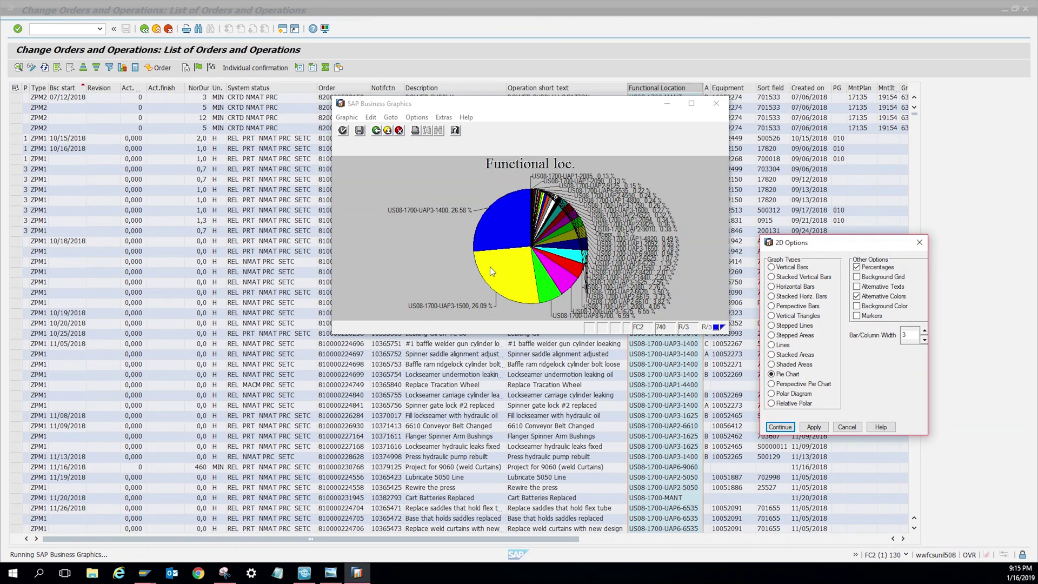
mouse_move(493, 222)
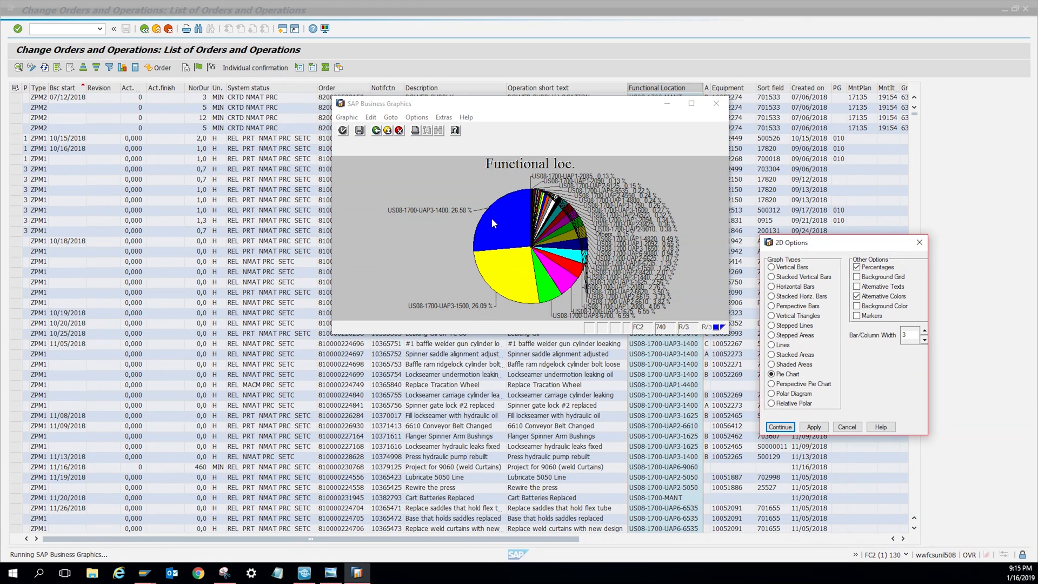
mouse_move(492, 314)
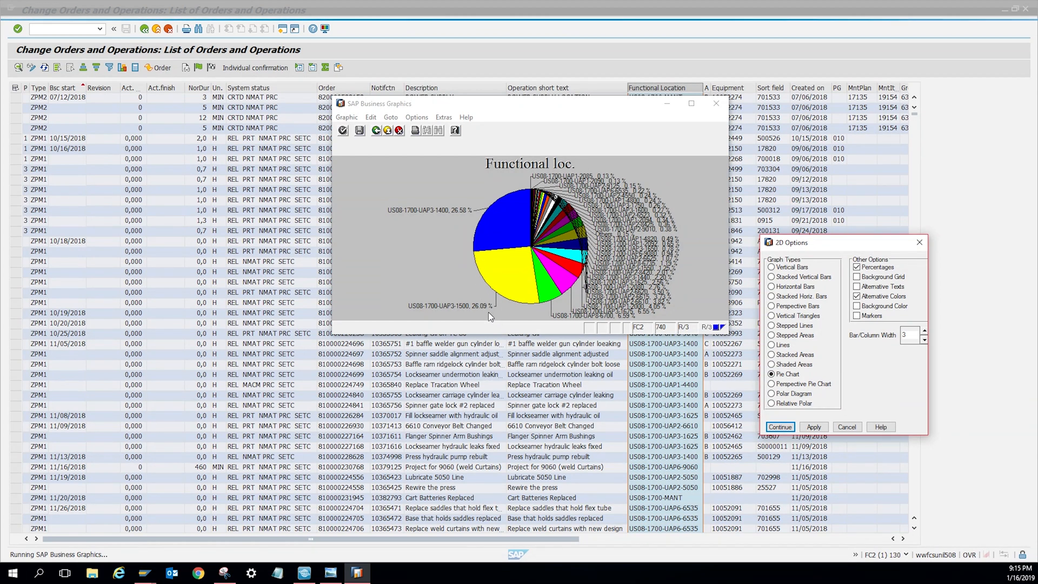
mouse_move(485, 309)
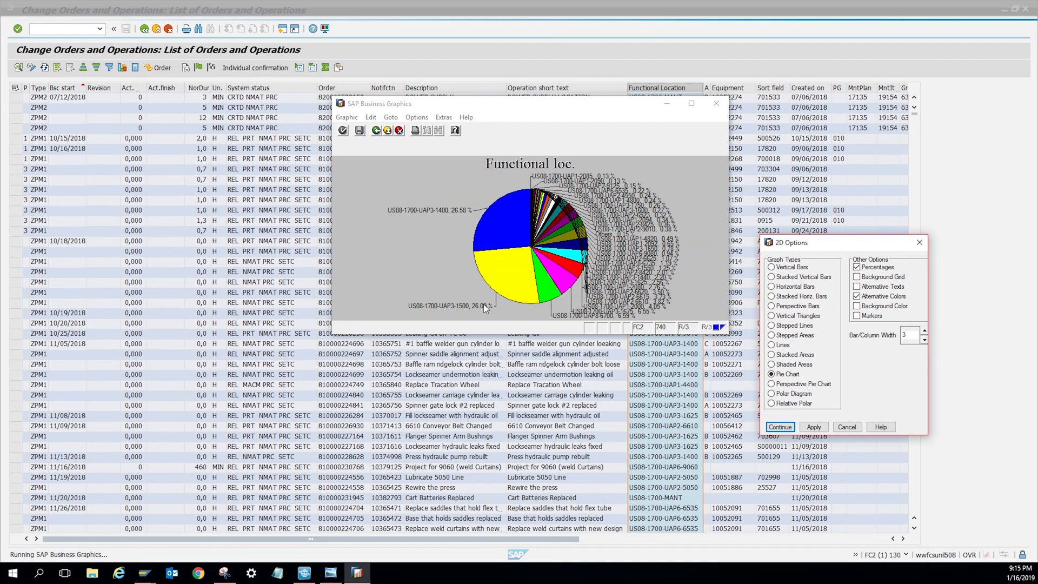
mouse_move(537, 279)
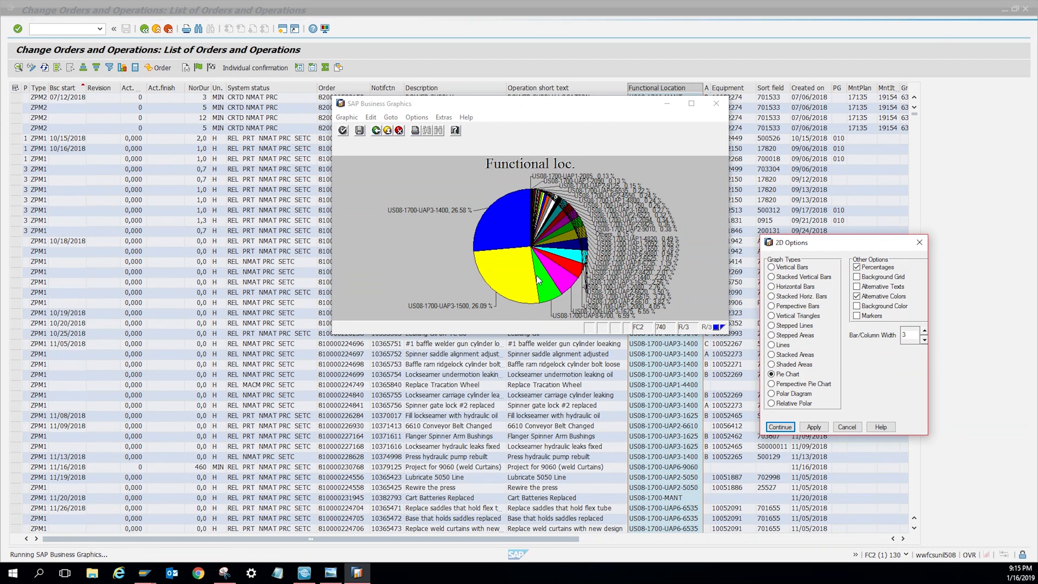
mouse_move(560, 238)
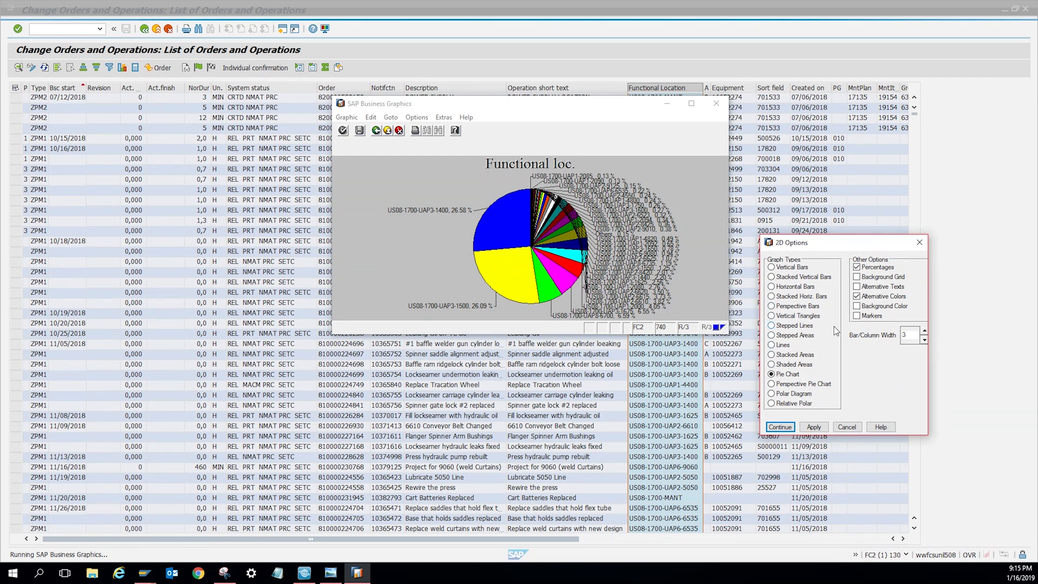
mouse_move(445, 255)
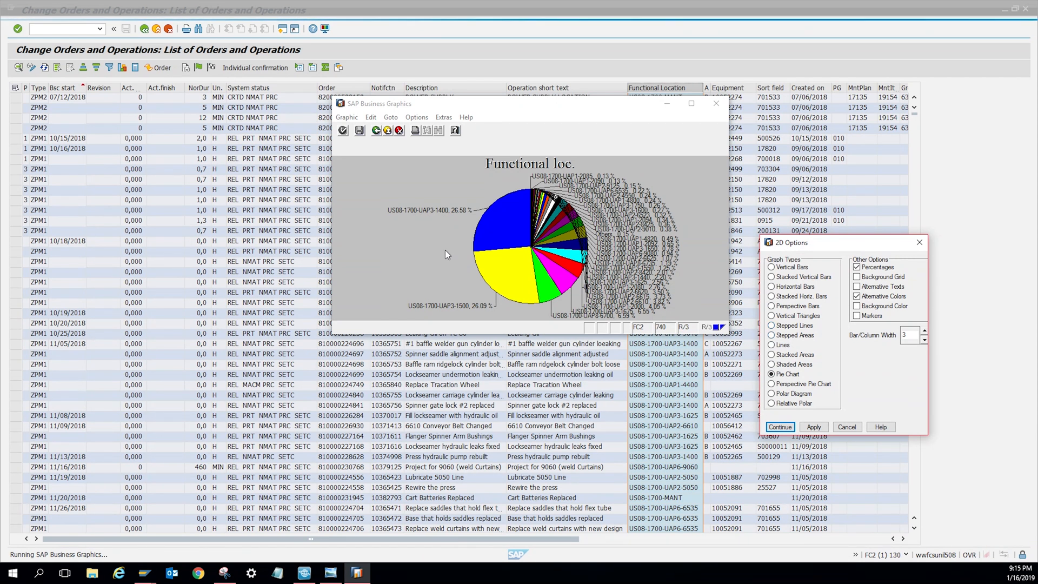
mouse_move(652, 268)
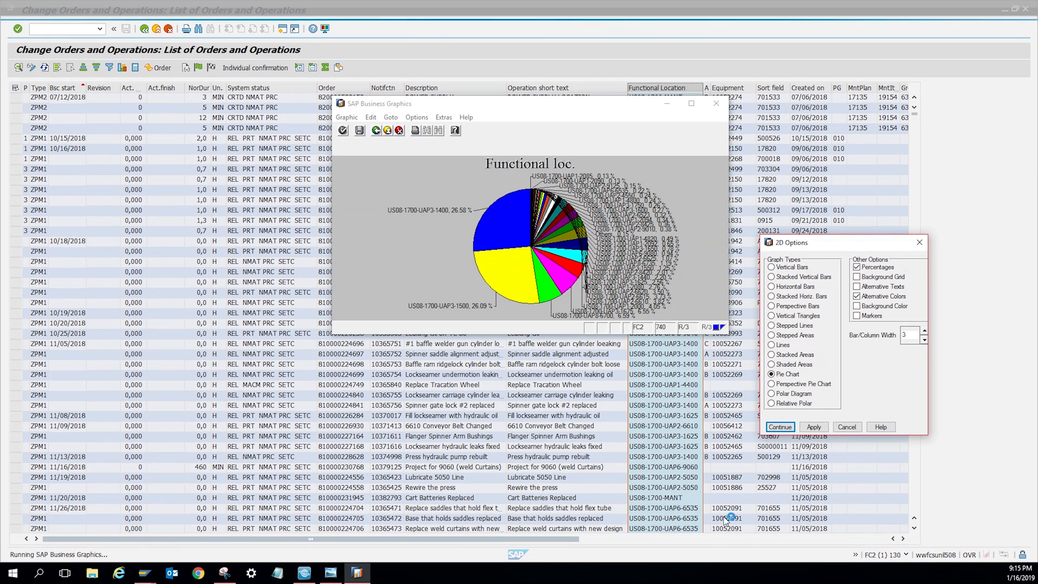
mouse_move(798, 556)
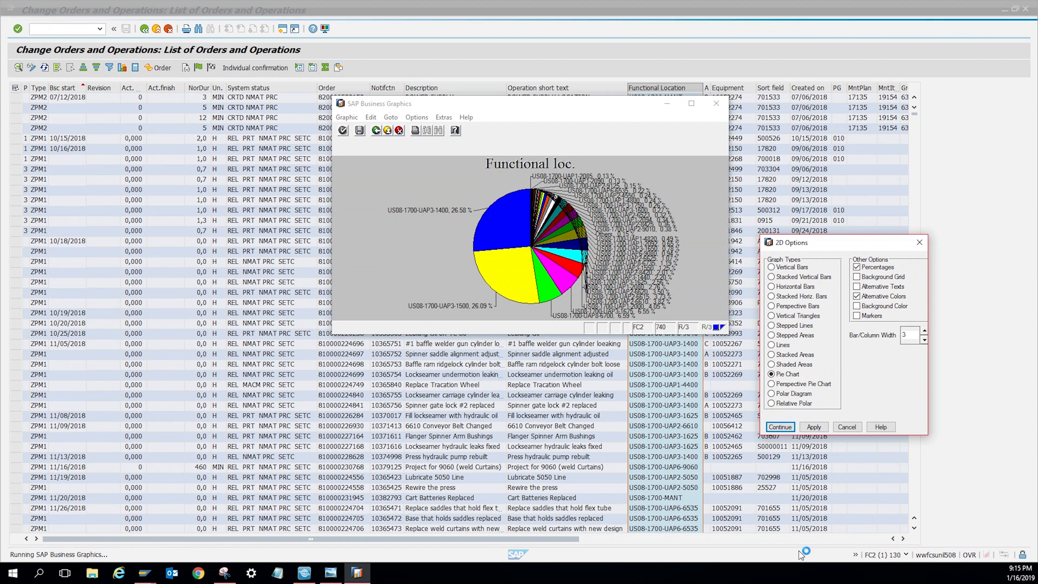
mouse_move(798, 566)
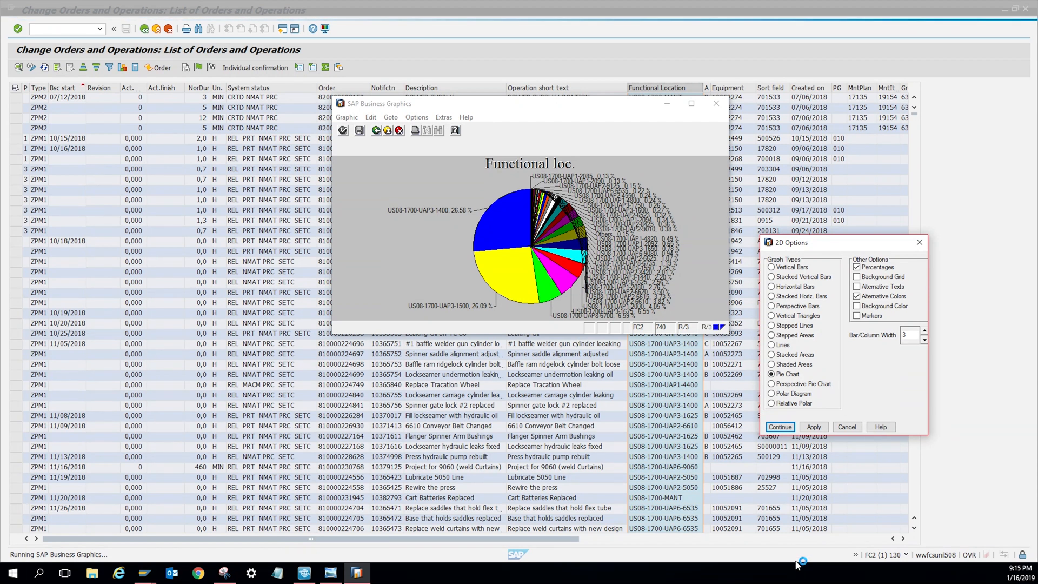
mouse_move(794, 580)
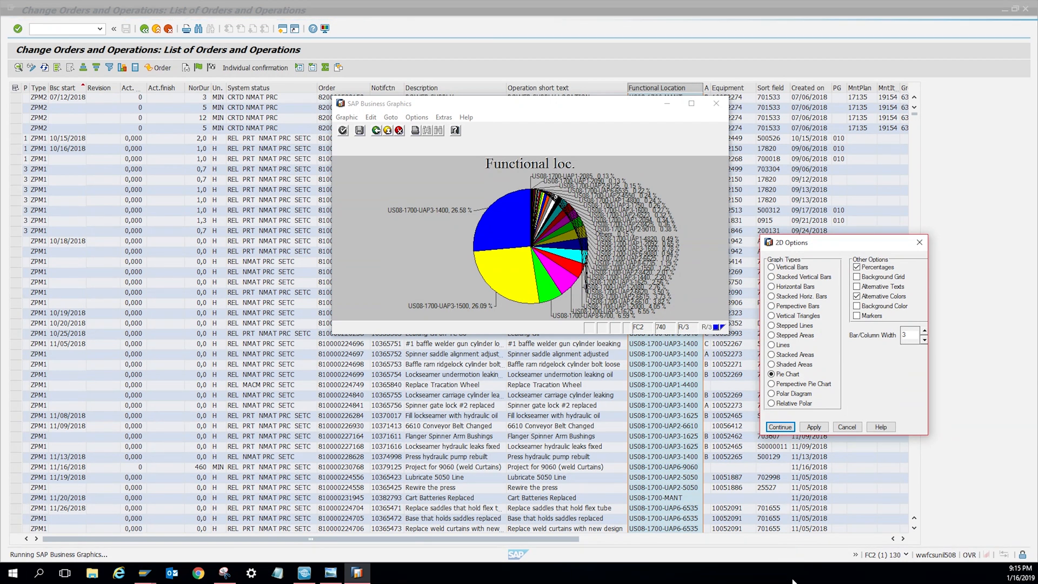
mouse_move(771, 578)
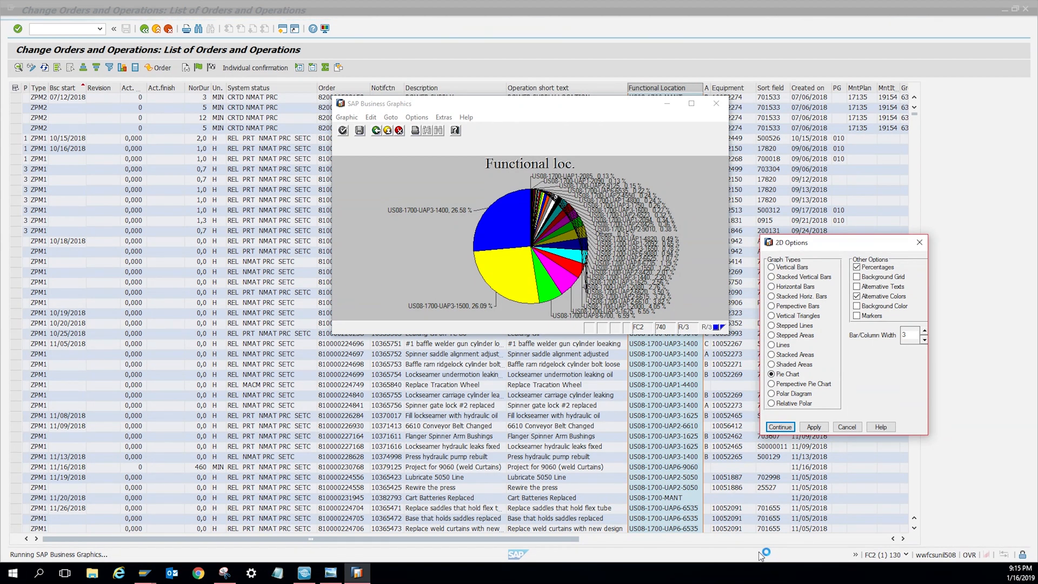
mouse_move(769, 559)
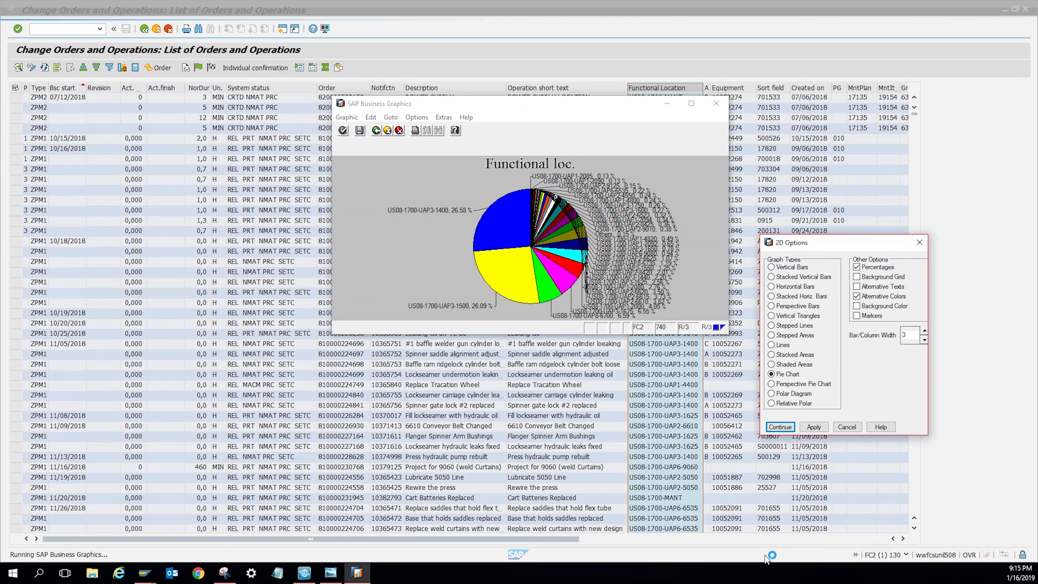
mouse_move(760, 568)
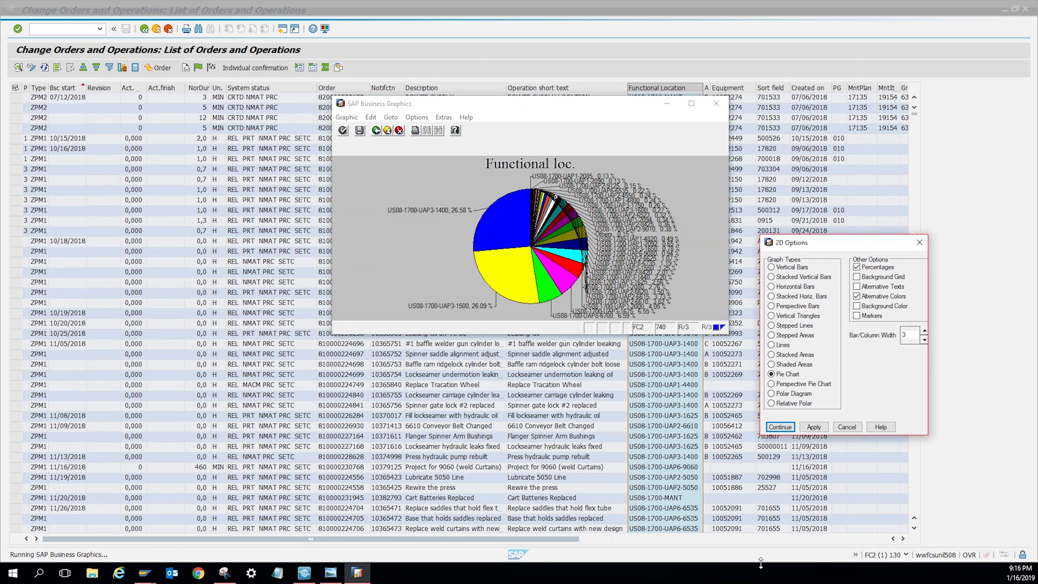
mouse_move(761, 565)
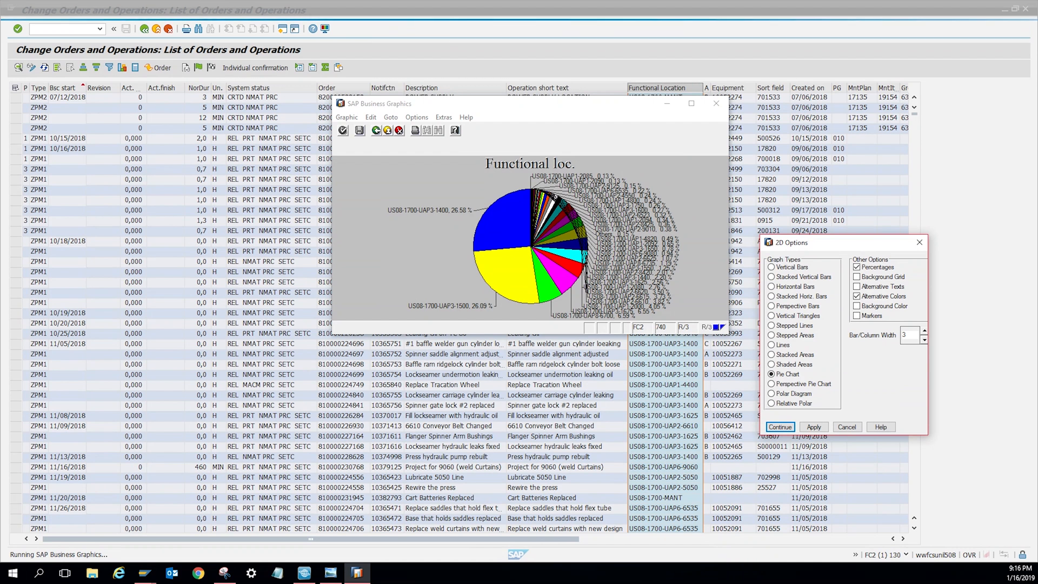